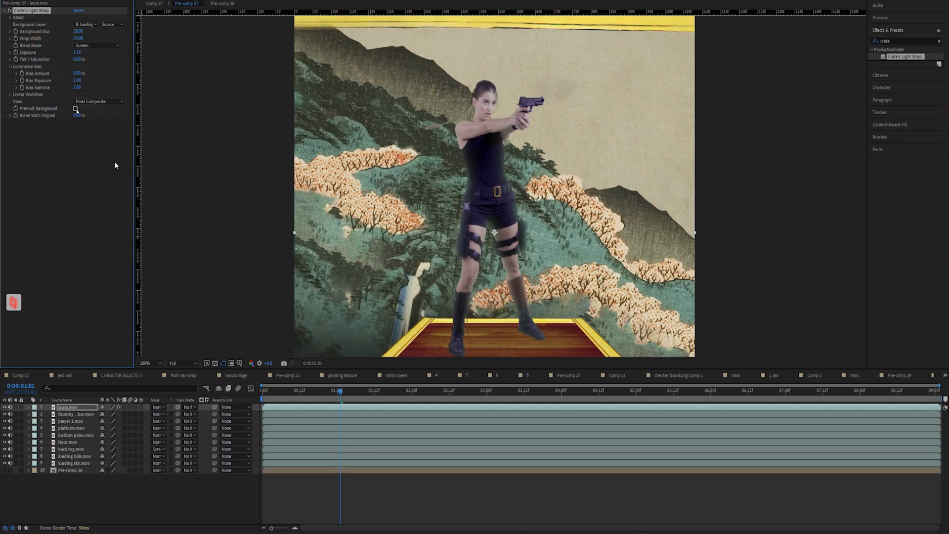
Enable Premultiply Background and raise Wrap Width and Background Blur for a softer edge glow
click(75, 109)
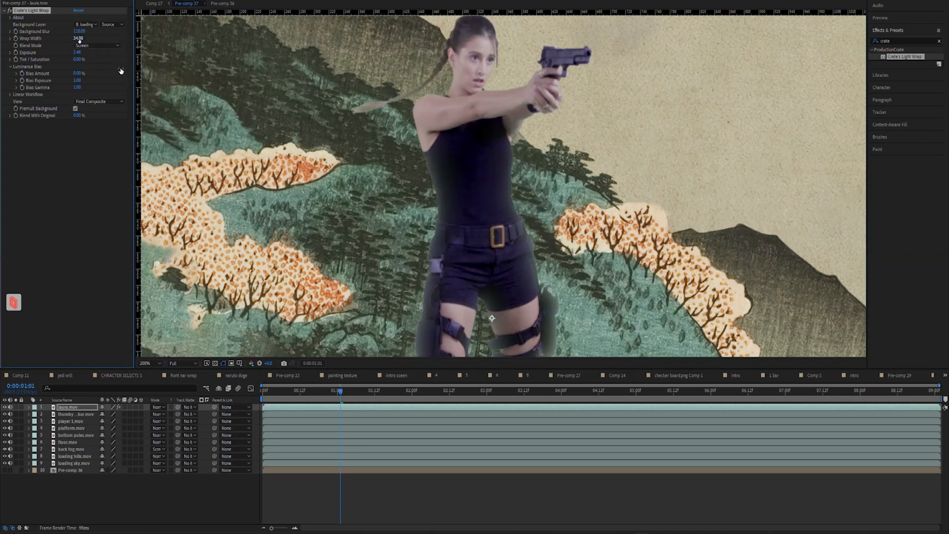
drag(79, 39, 94, 39)
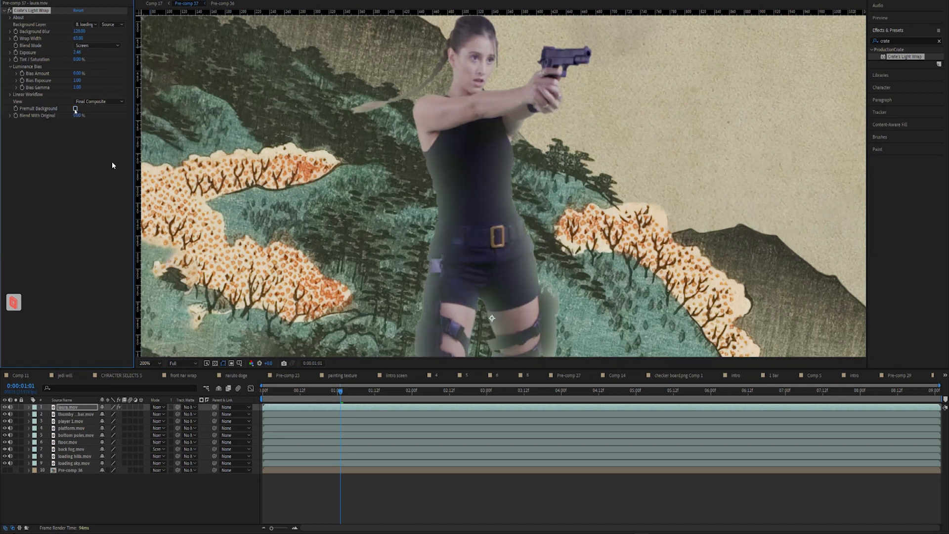
click(75, 109)
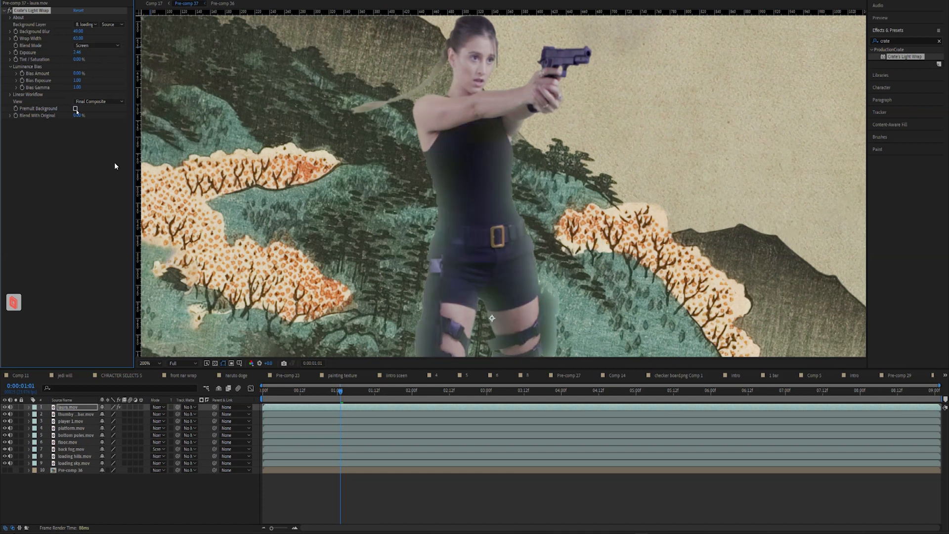
click(146, 363)
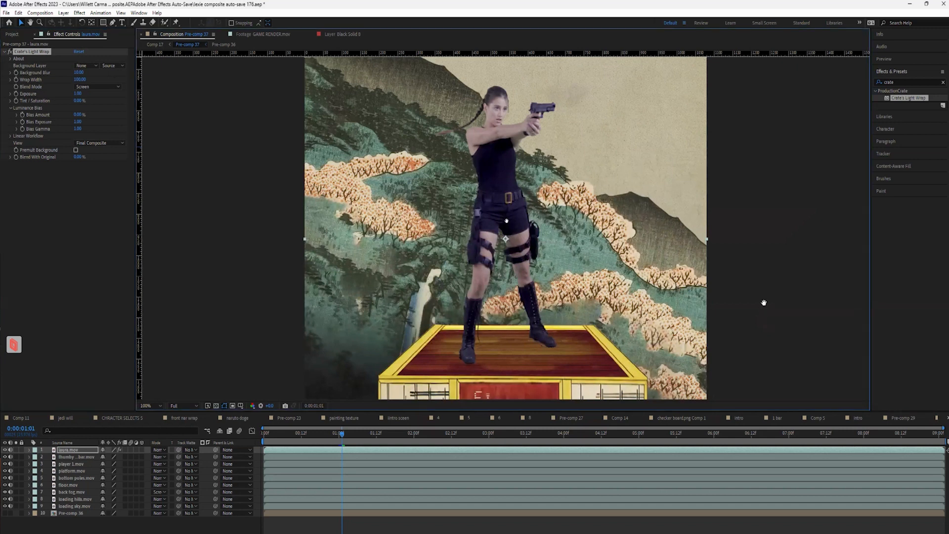
Expand the Background Layer dropdown to list candidate source layers
click(87, 65)
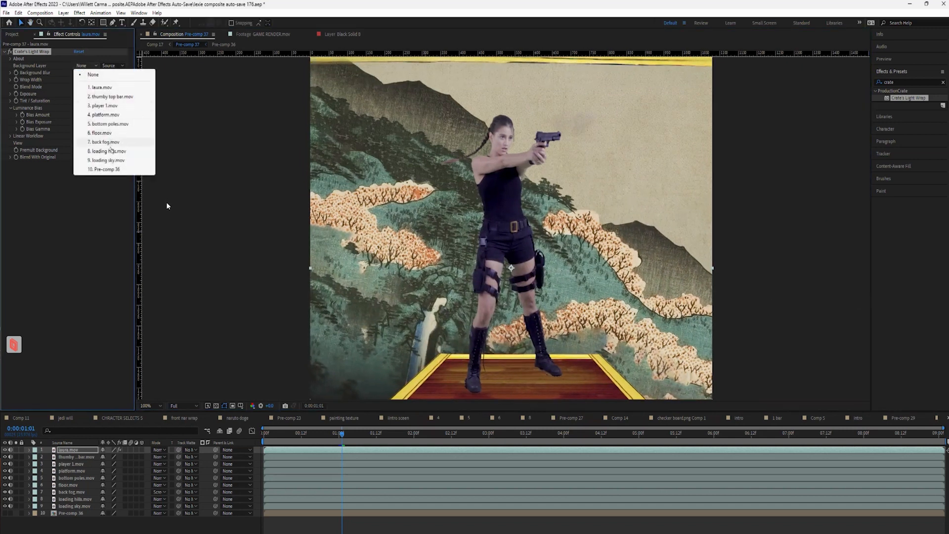